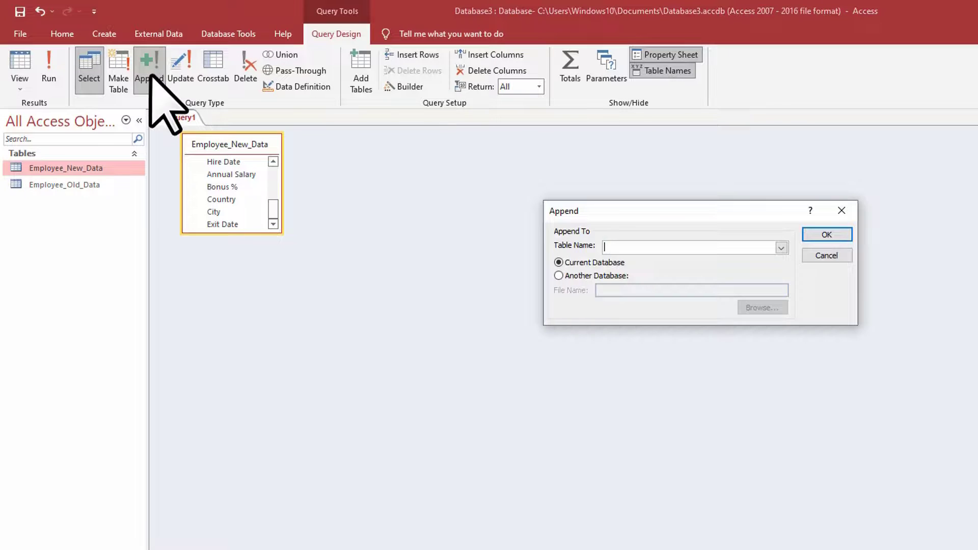
View the Employee_Old_Data and Employee_New_Data datasheets to see the existing records
{"action": "left_click", "coordinate": [825, 234]}
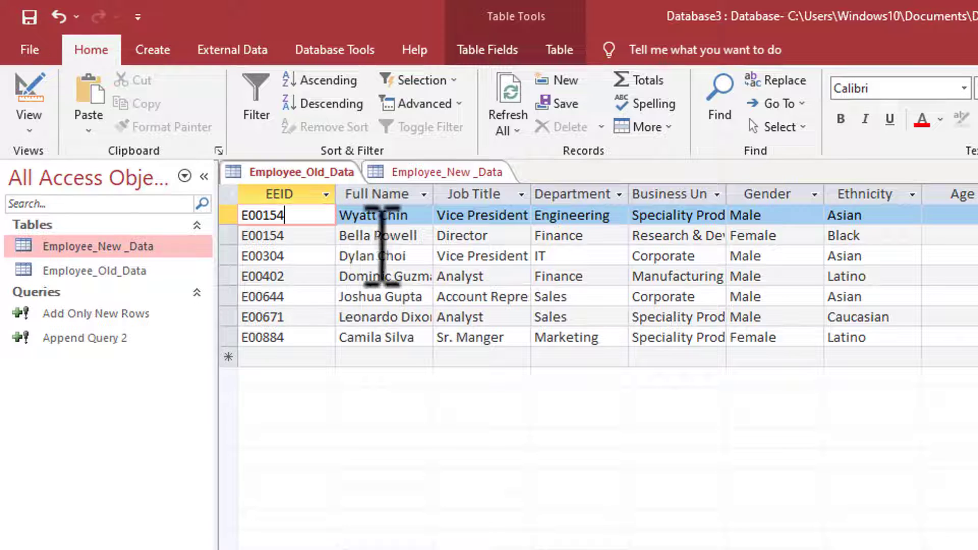
{"action": "mouse_move", "coordinate": [318, 242]}
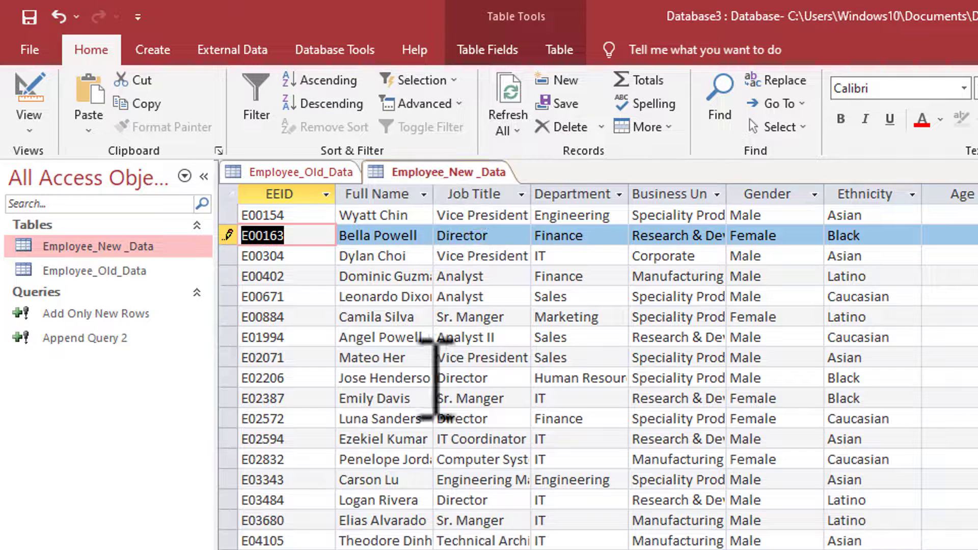
{"action": "mouse_move", "coordinate": [320, 523]}
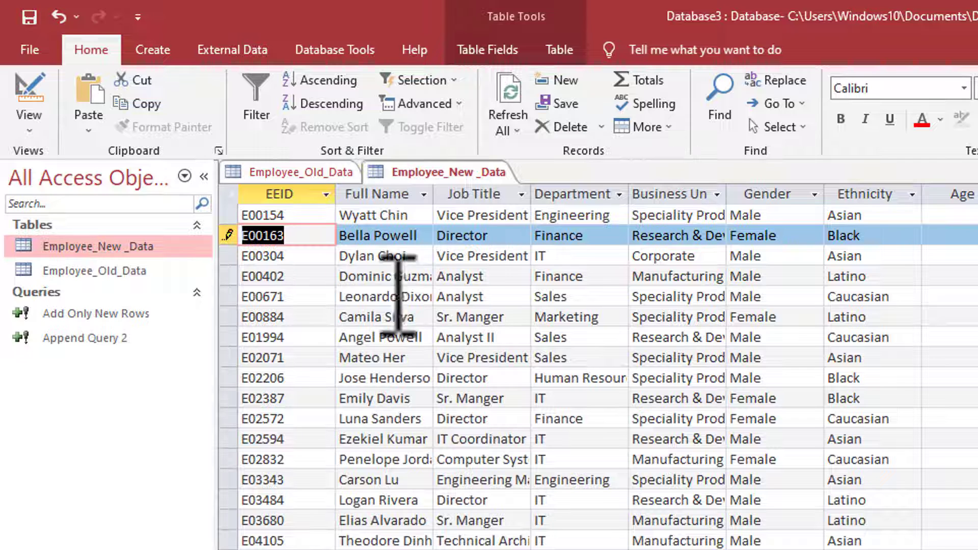
Close both employee datasheets after comparing their records
{"action": "left_click", "coordinate": [303, 172]}
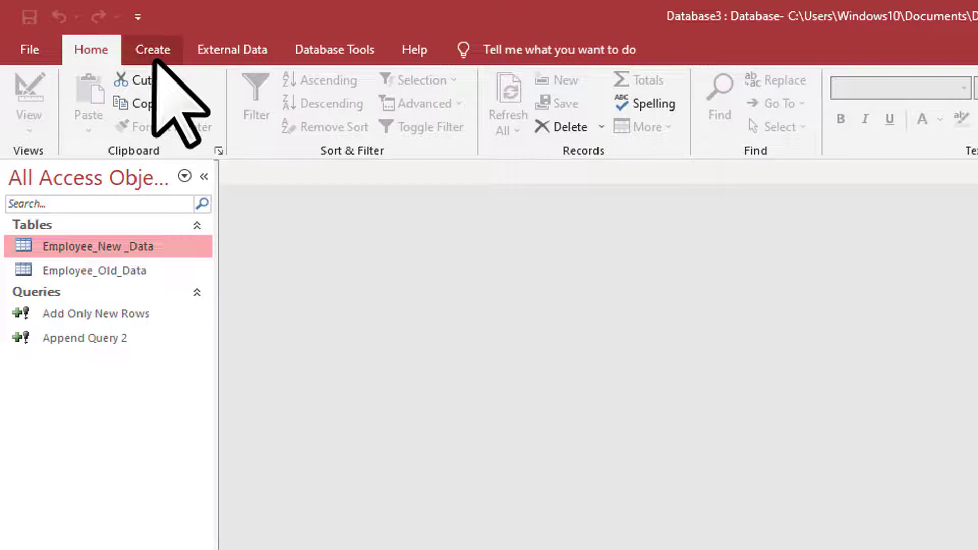
Start a new query design and add both Employee_New_Data and Employee_Old_Data tables
{"action": "left_click", "coordinate": [151, 49]}
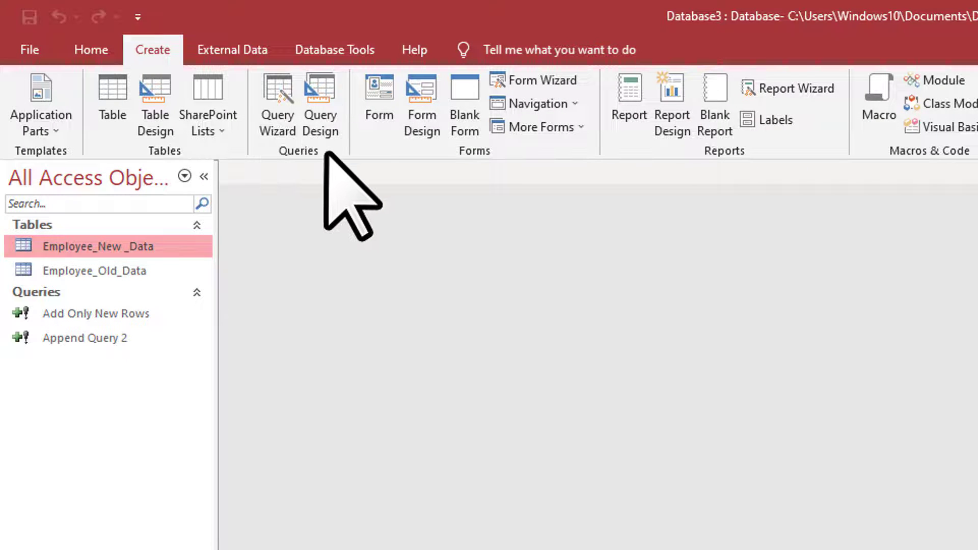
{"action": "left_click", "coordinate": [319, 106]}
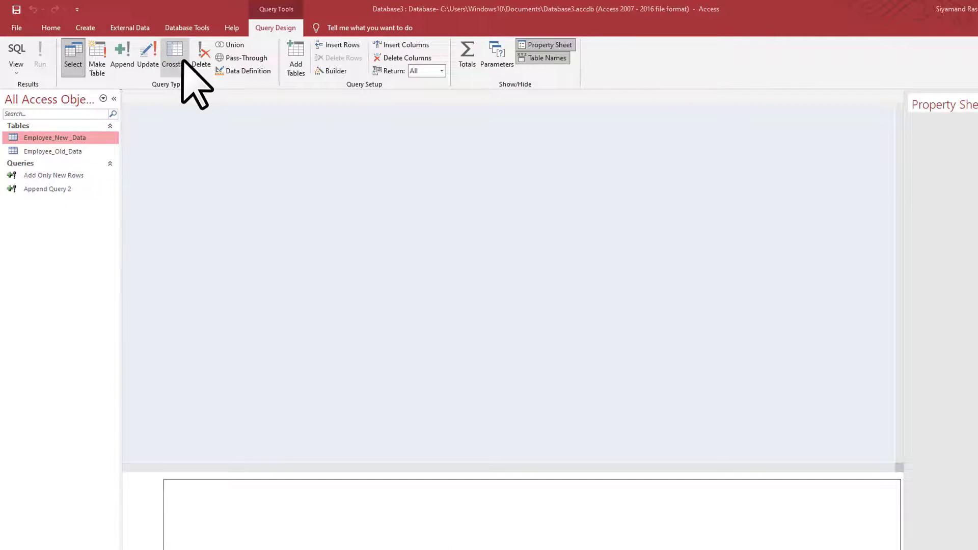
{"action": "left_click", "coordinate": [295, 57]}
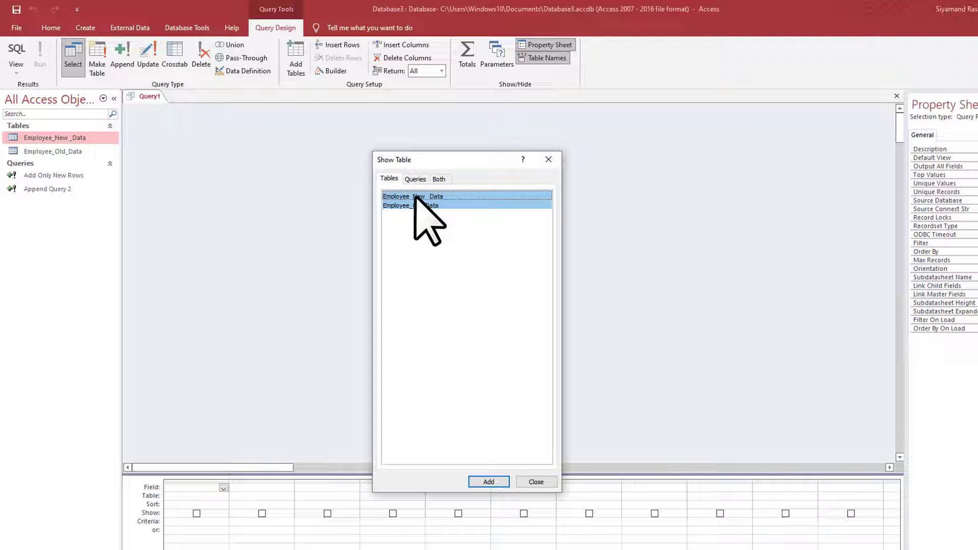
{"action": "left_click", "coordinate": [488, 482]}
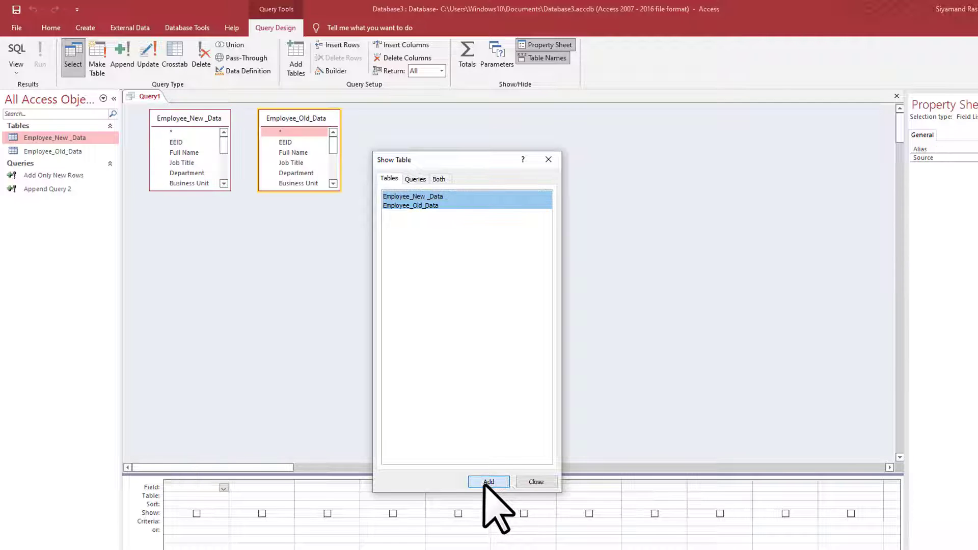
{"action": "left_click", "coordinate": [535, 482]}
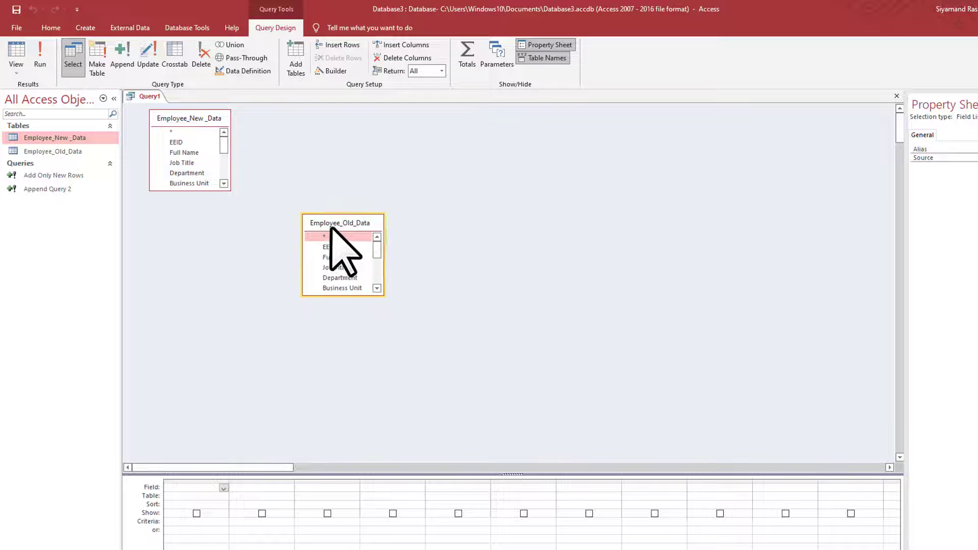
{"action": "left_click", "coordinate": [188, 131]}
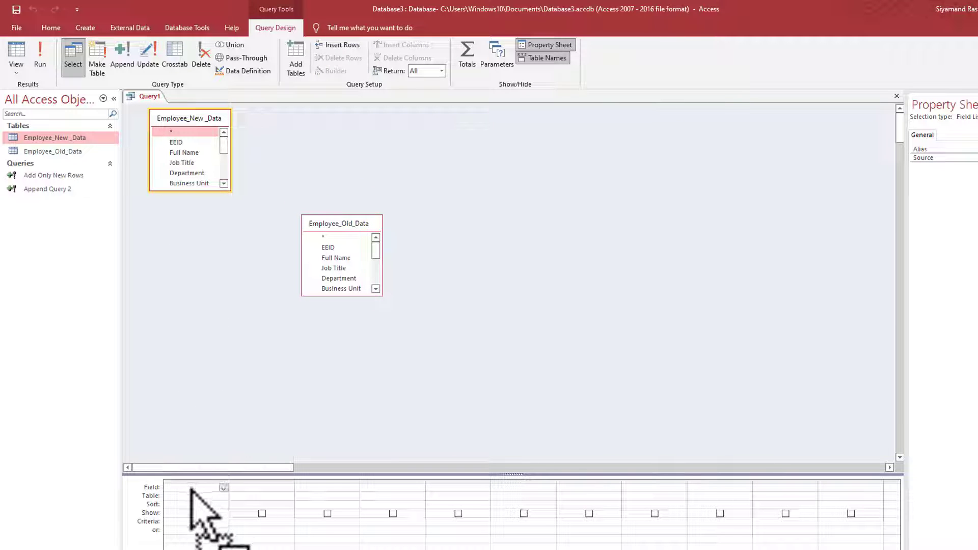
Join the tables on EEID and Full Name, keeping all Employee_New_Data records on both joins
{"action": "double_click", "coordinate": [170, 132]}
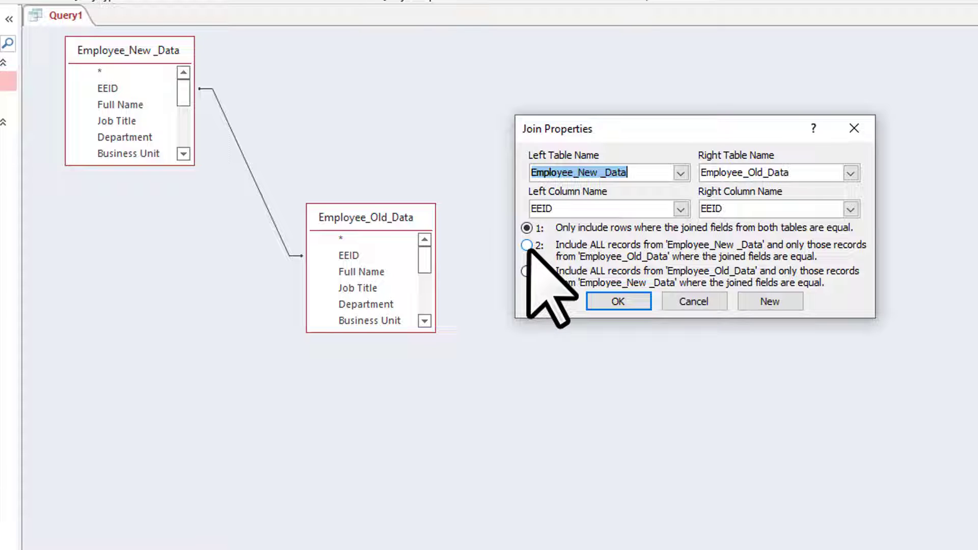
{"action": "left_click", "coordinate": [527, 245]}
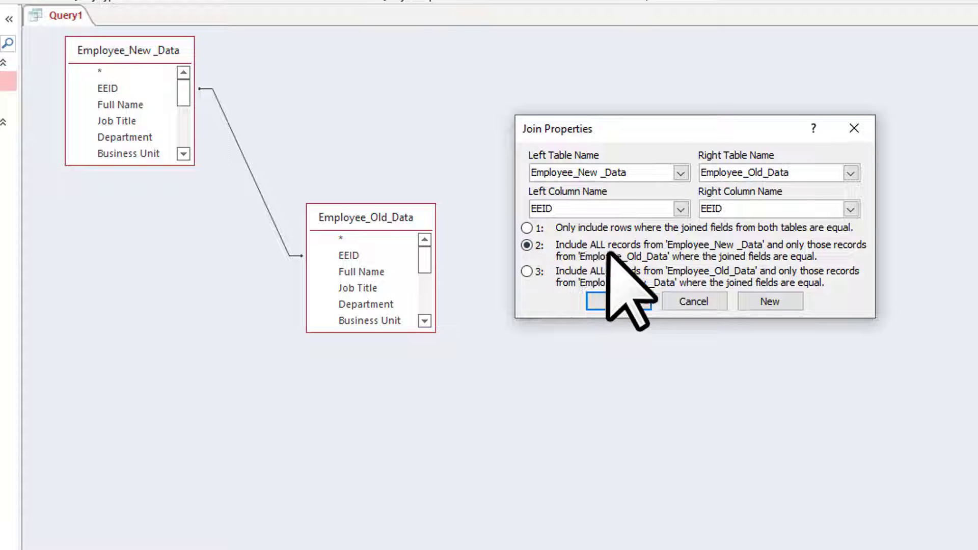
{"action": "mouse_move", "coordinate": [764, 312]}
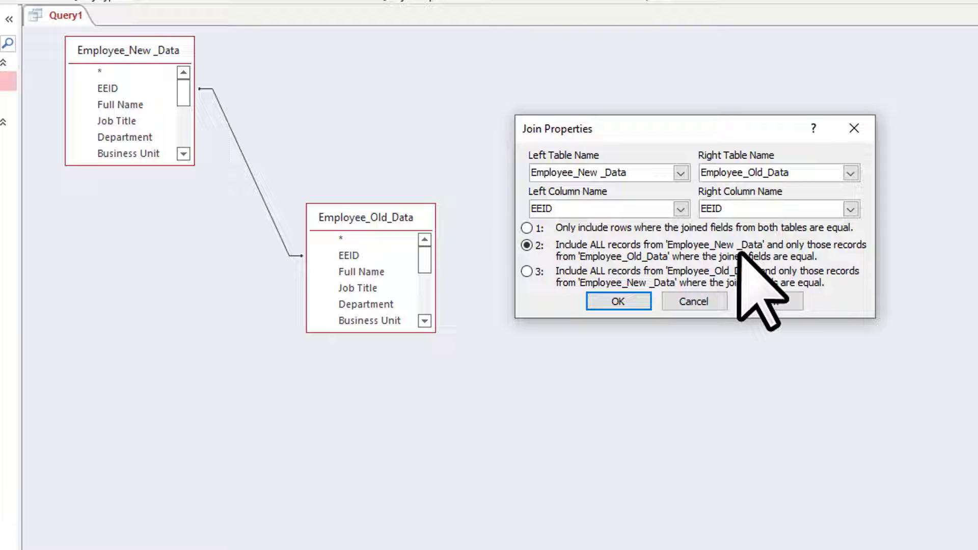
{"action": "mouse_move", "coordinate": [112, 206]}
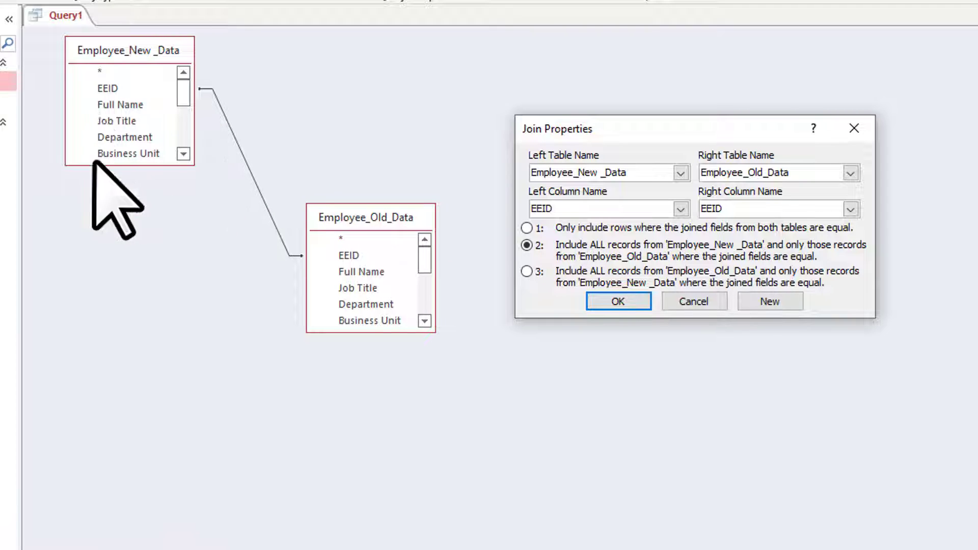
{"action": "left_click", "coordinate": [618, 302]}
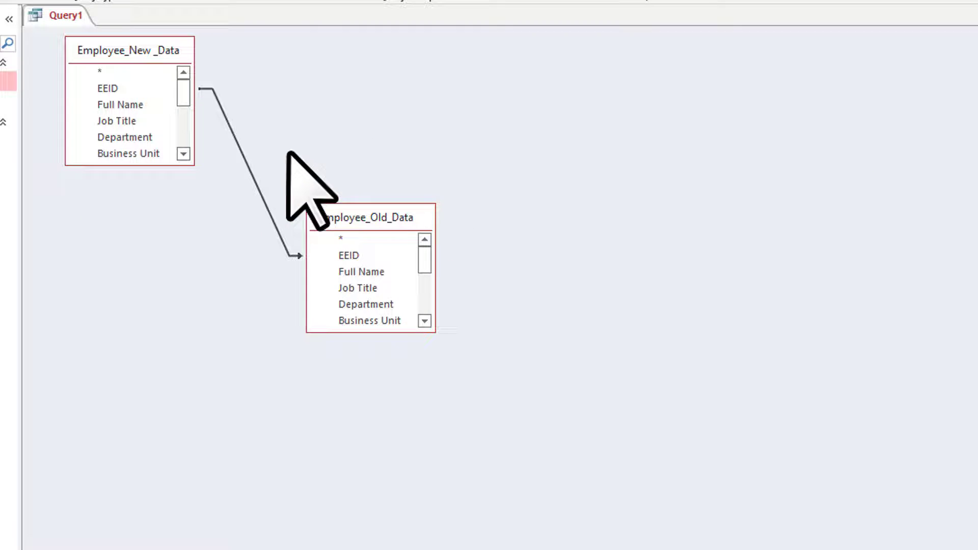
{"action": "mouse_move", "coordinate": [309, 257]}
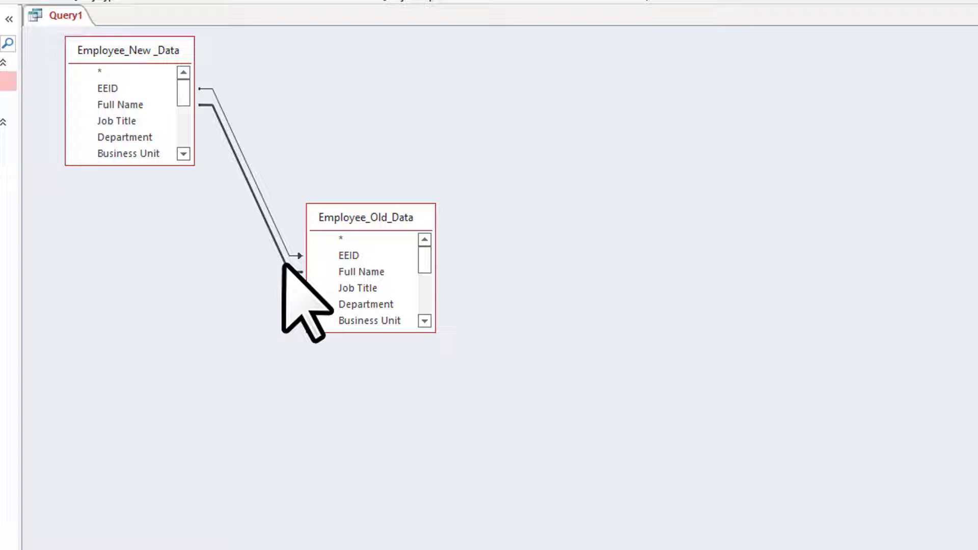
{"action": "double_click", "coordinate": [250, 187]}
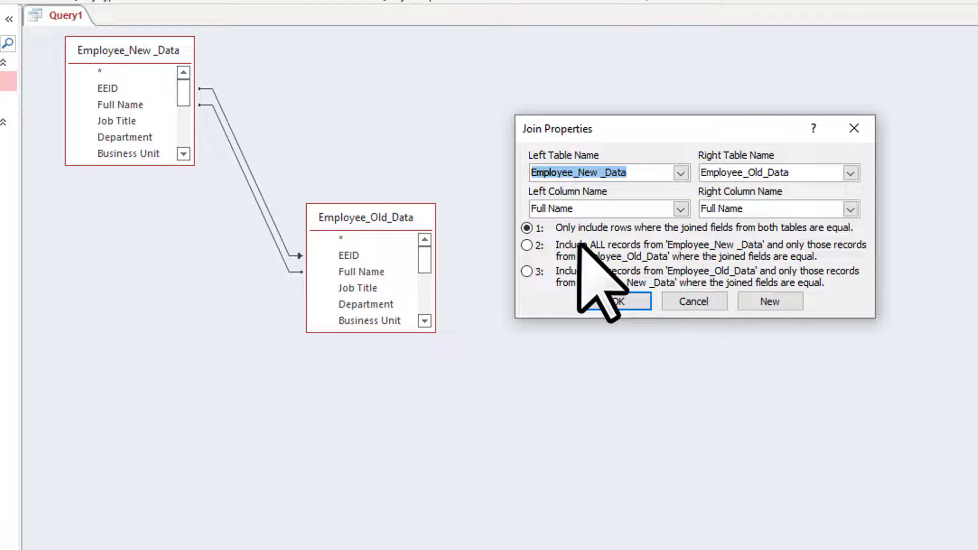
{"action": "left_click", "coordinate": [616, 300]}
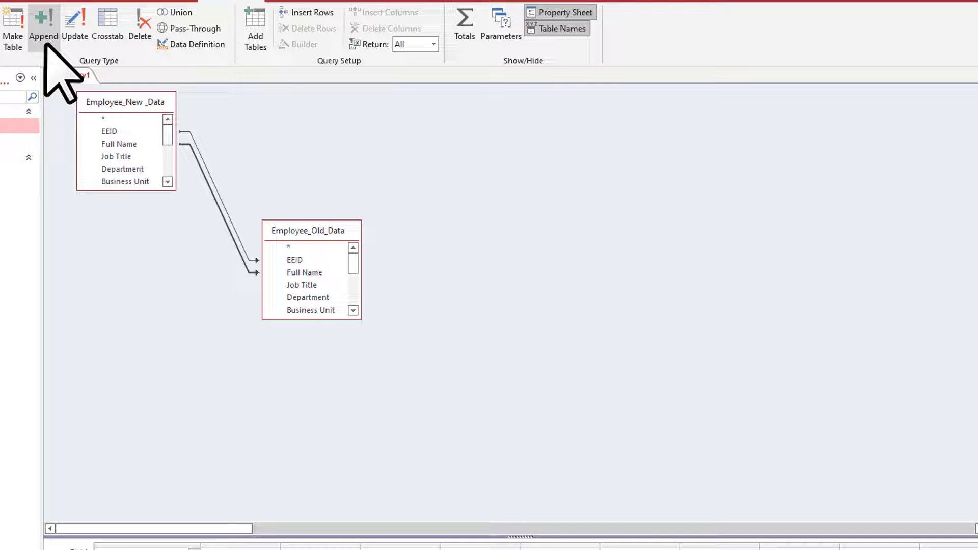
Make Query1 an append query targeting Employee_Old_Data
{"action": "left_click", "coordinate": [43, 25]}
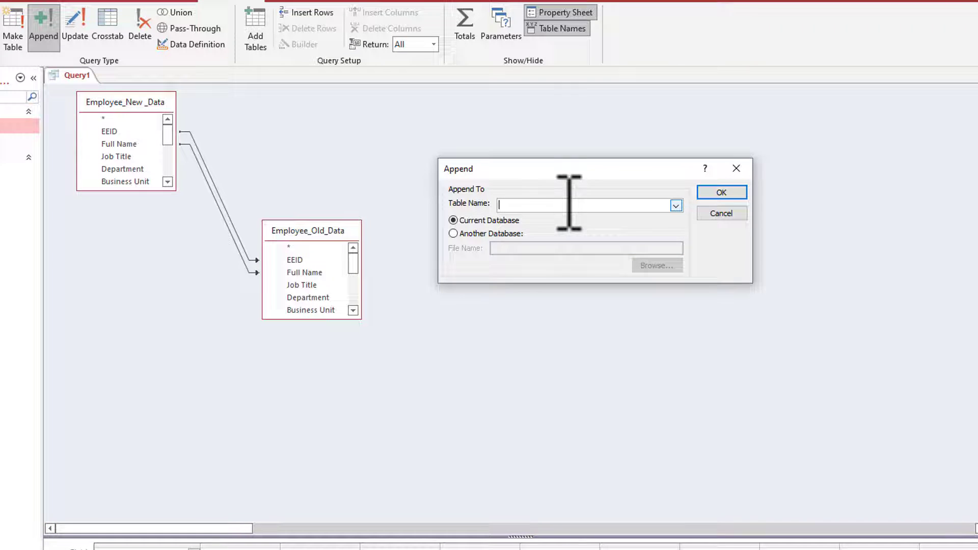
{"action": "mouse_move", "coordinate": [355, 274]}
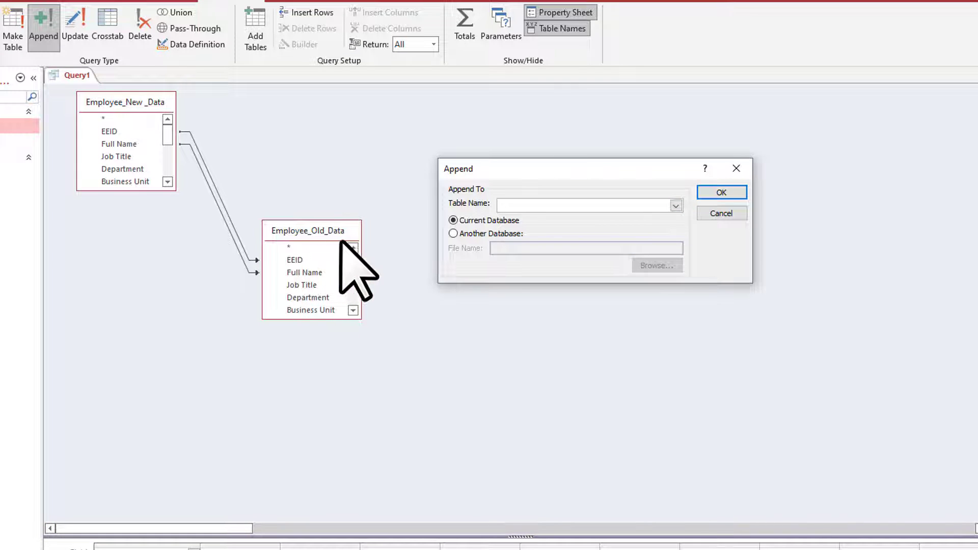
{"action": "left_click", "coordinate": [675, 205]}
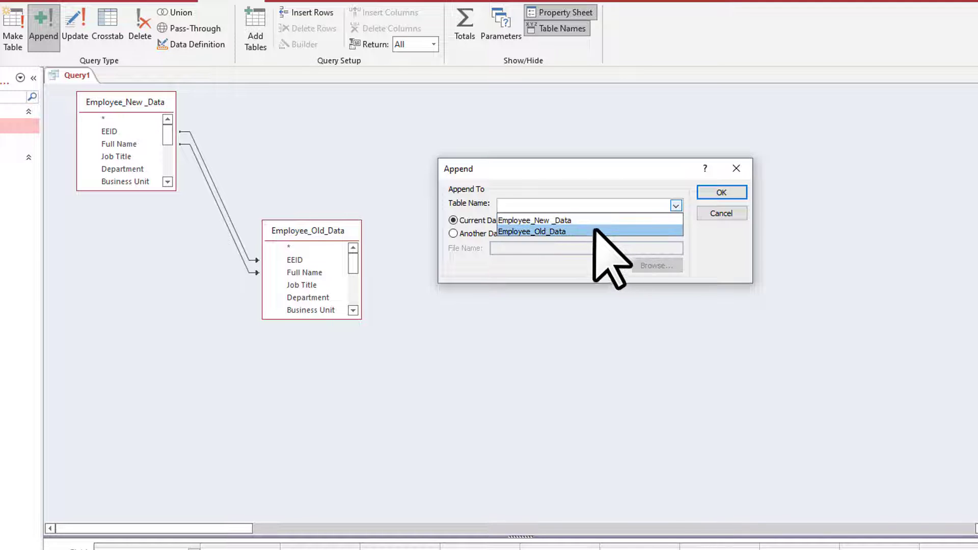
{"action": "left_click", "coordinate": [533, 231]}
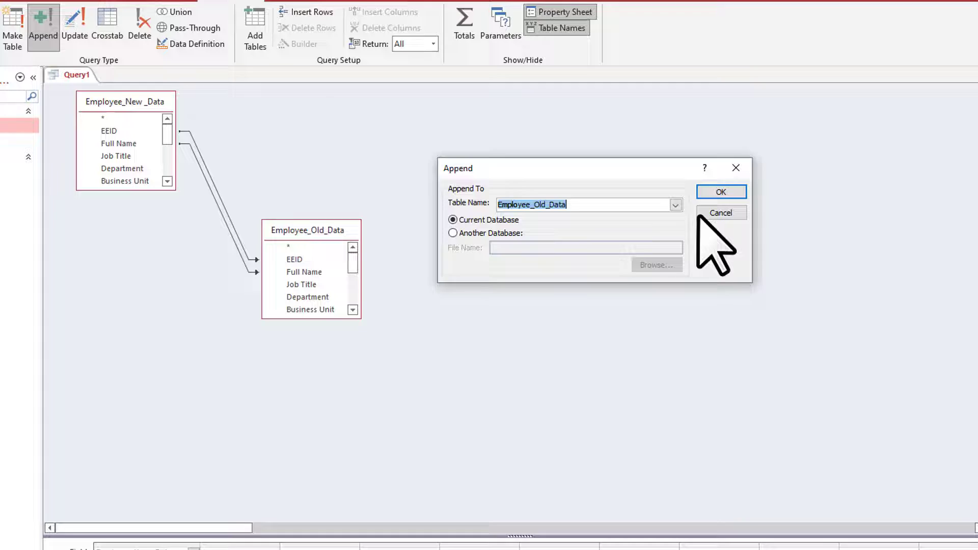
{"action": "left_click", "coordinate": [721, 192]}
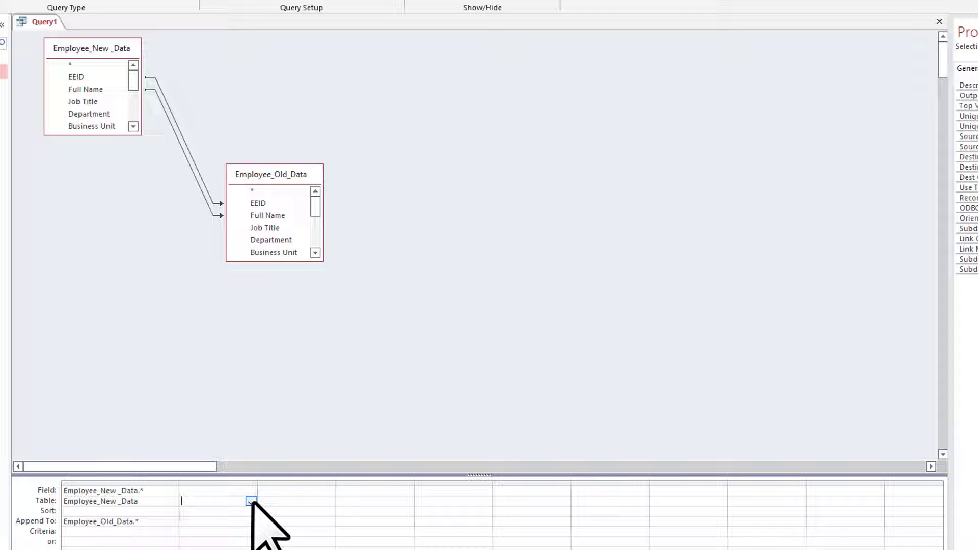
Add a second grid column using Employee_Old_Data's EEID with an Is Null criterion
{"action": "left_click", "coordinate": [251, 501]}
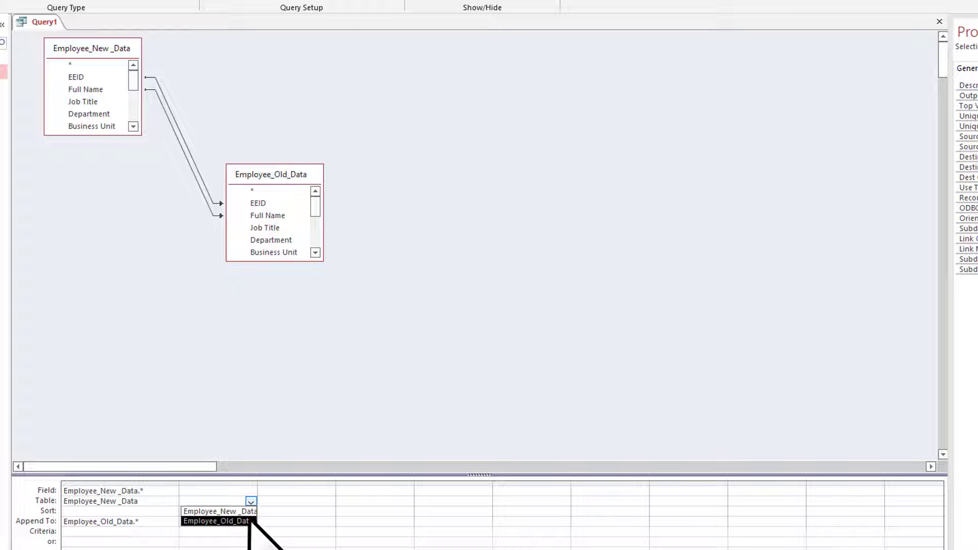
{"action": "left_click", "coordinate": [215, 520]}
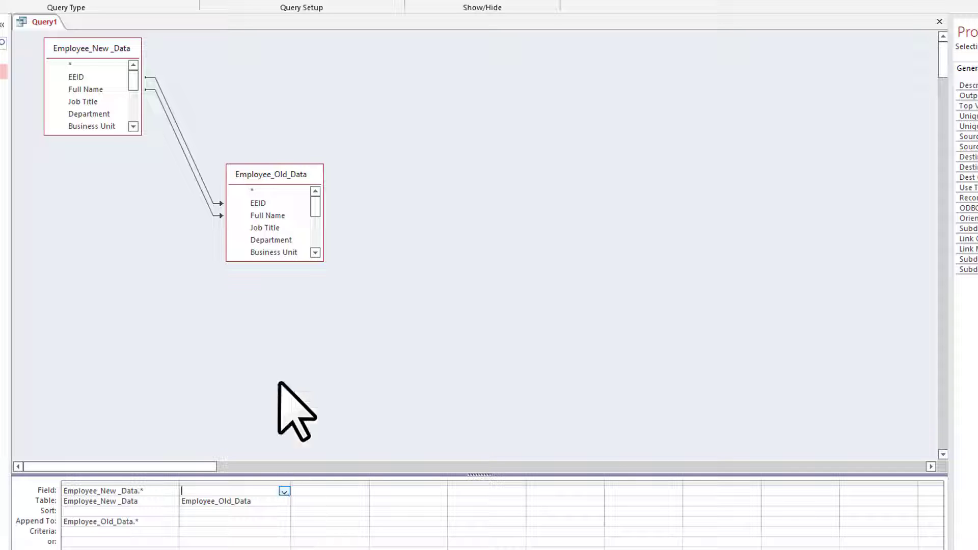
{"action": "mouse_move", "coordinate": [294, 244]}
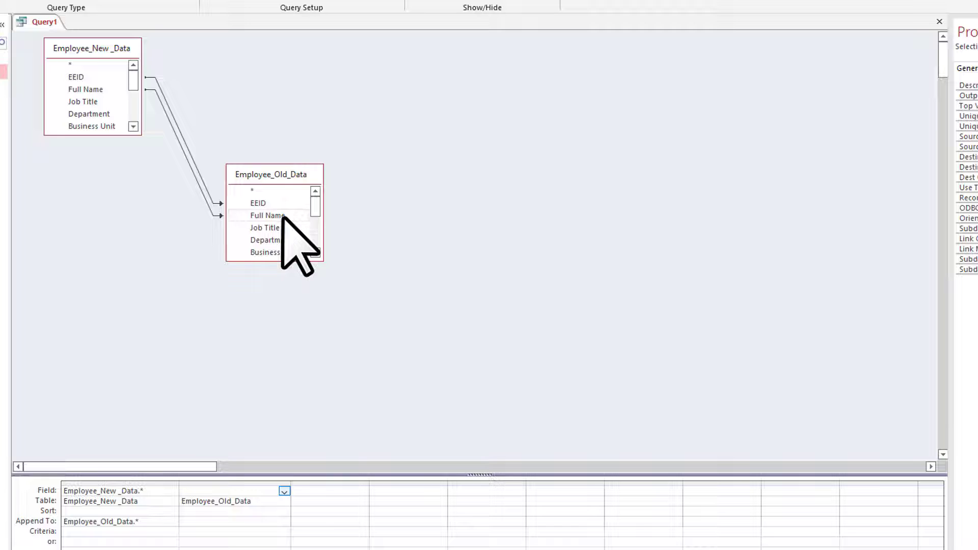
{"action": "left_click", "coordinate": [286, 491]}
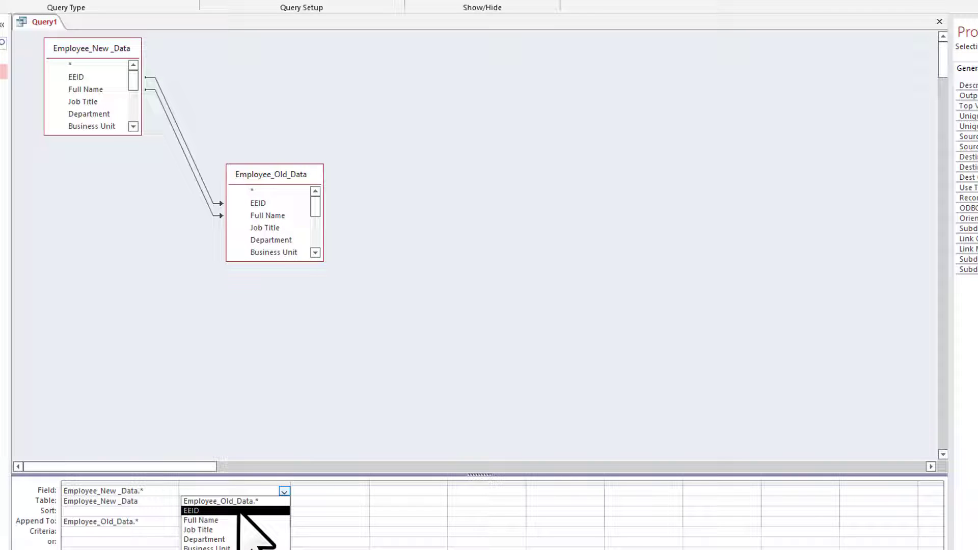
{"action": "left_click", "coordinate": [192, 511]}
{"action": "type", "text": "Is Null"}
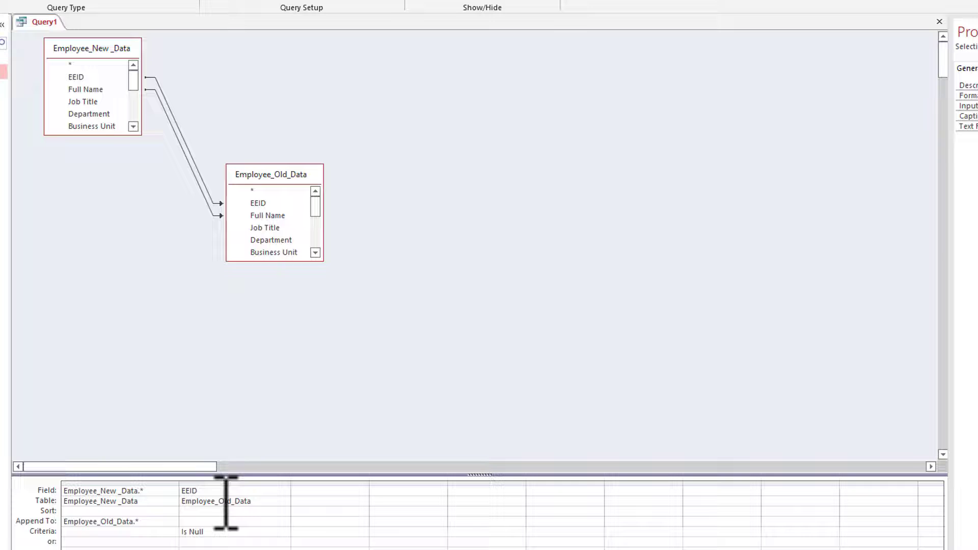
{"action": "mouse_move", "coordinate": [163, 424]}
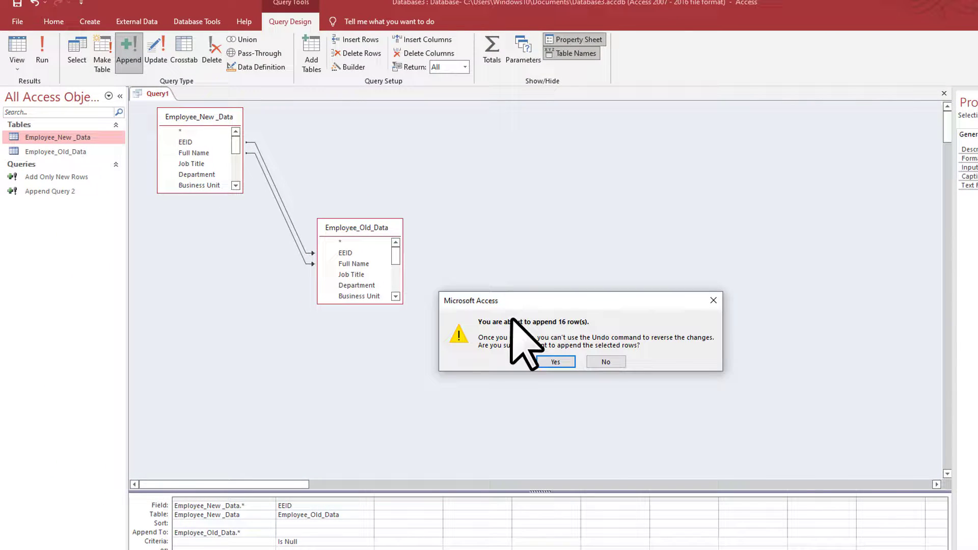
{"action": "mouse_move", "coordinate": [596, 362]}
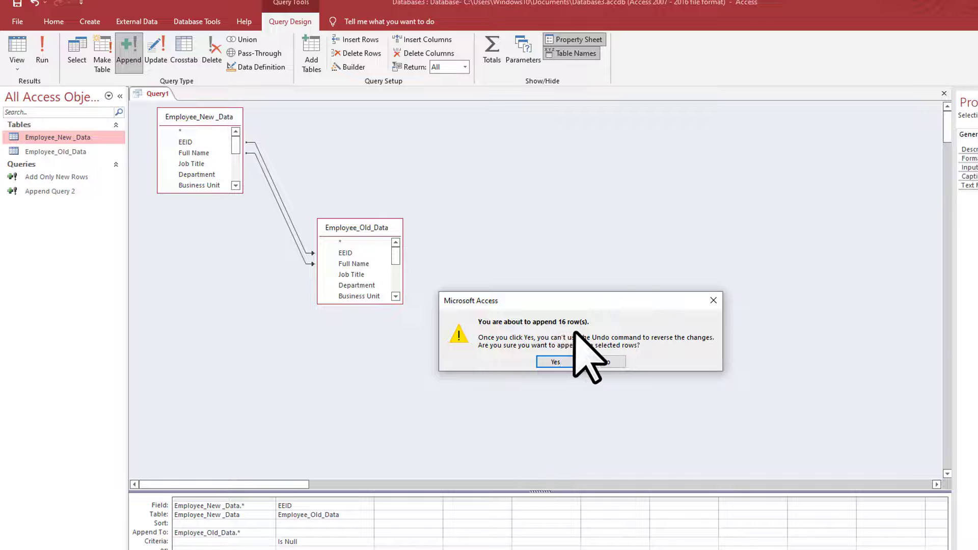
Run Query1 to append the 16 new rows, then check Employee_Old_Data and close it
{"action": "left_click", "coordinate": [555, 362]}
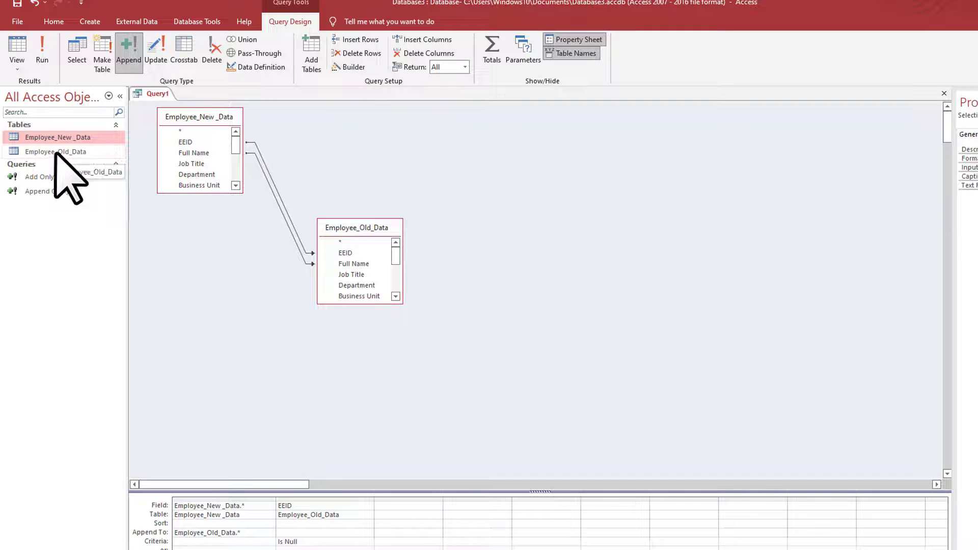
{"action": "double_click", "coordinate": [55, 152]}
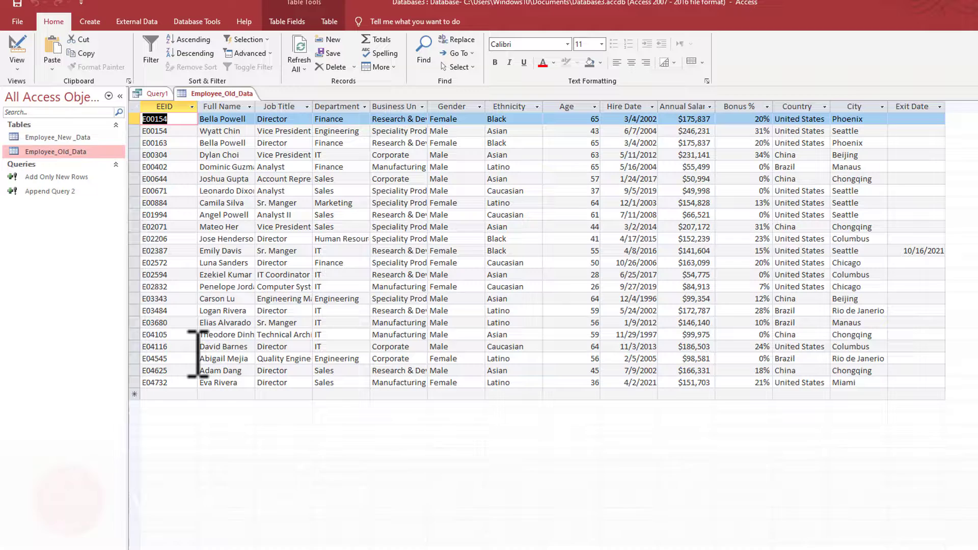
{"action": "left_click", "coordinate": [153, 93]}
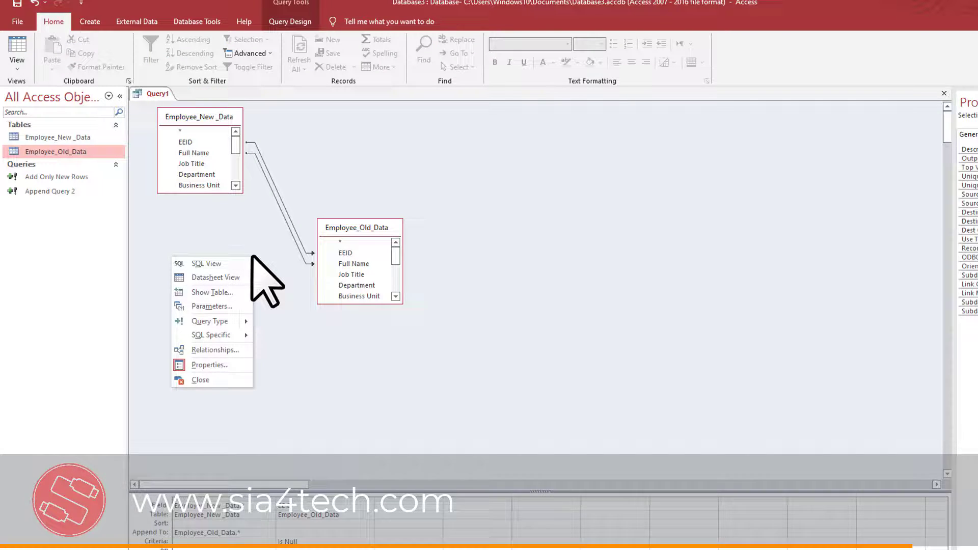
{"action": "mouse_move", "coordinate": [207, 262]}
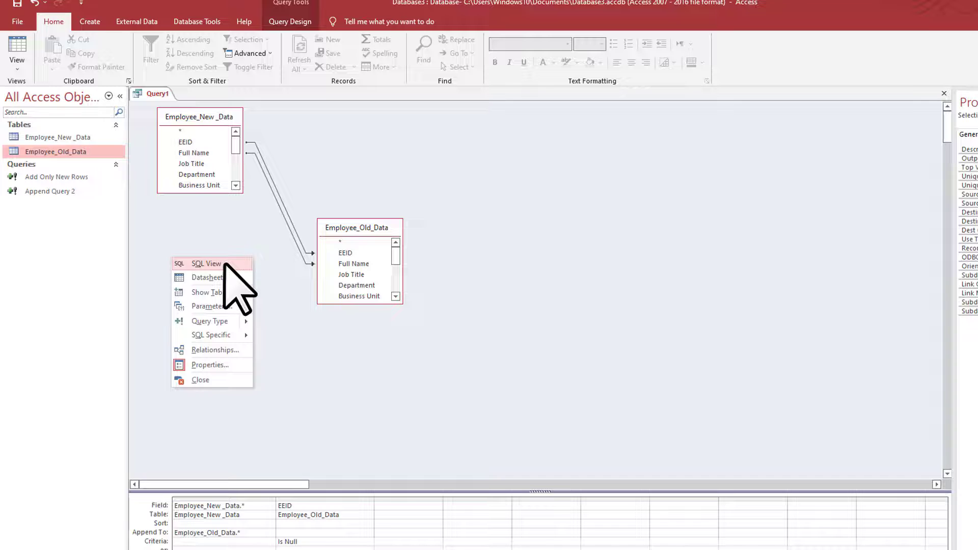
Show Query1 in SQL View and select the INSERT INTO statement with its LEFT JOIN and Is Null condition
{"action": "left_click", "coordinate": [204, 263]}
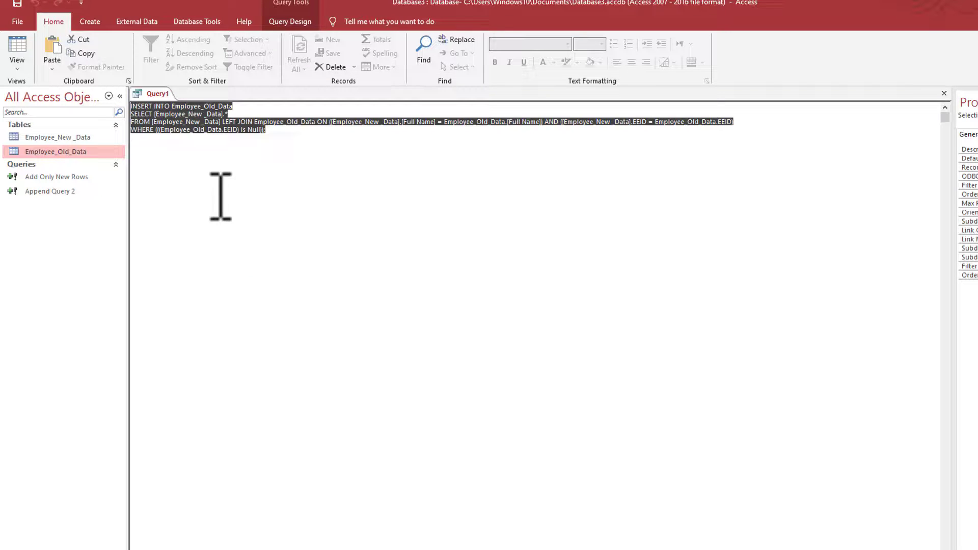
{"action": "left_click", "coordinate": [218, 122]}
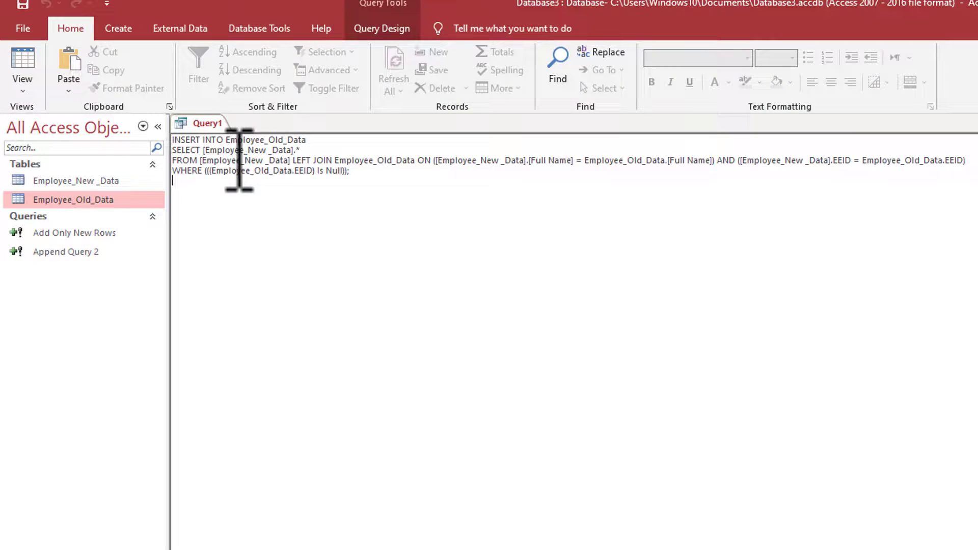
{"action": "mouse_move", "coordinate": [418, 182]}
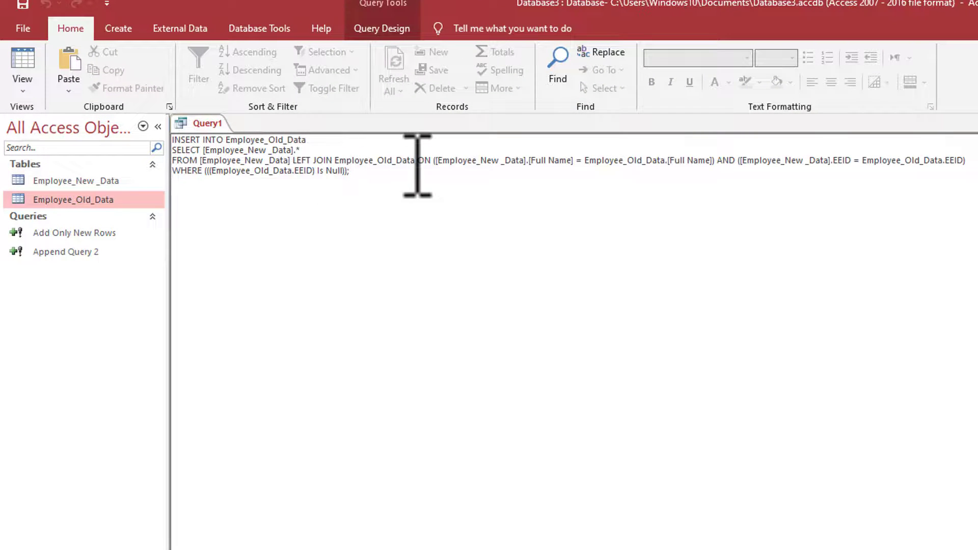
{"action": "left_click_drag", "start_coordinate": [293, 160], "coordinate": [409, 160]}
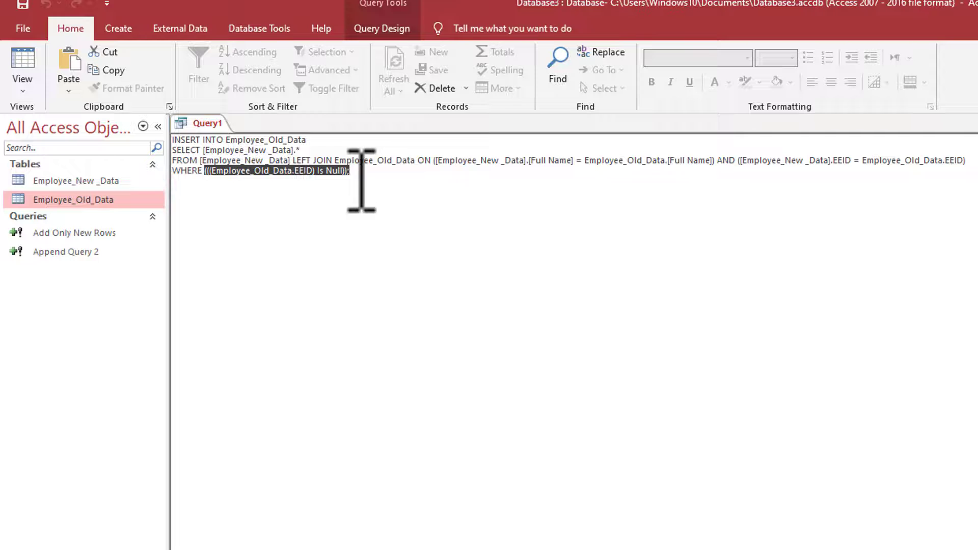
{"action": "key", "text": "ctrl+a"}
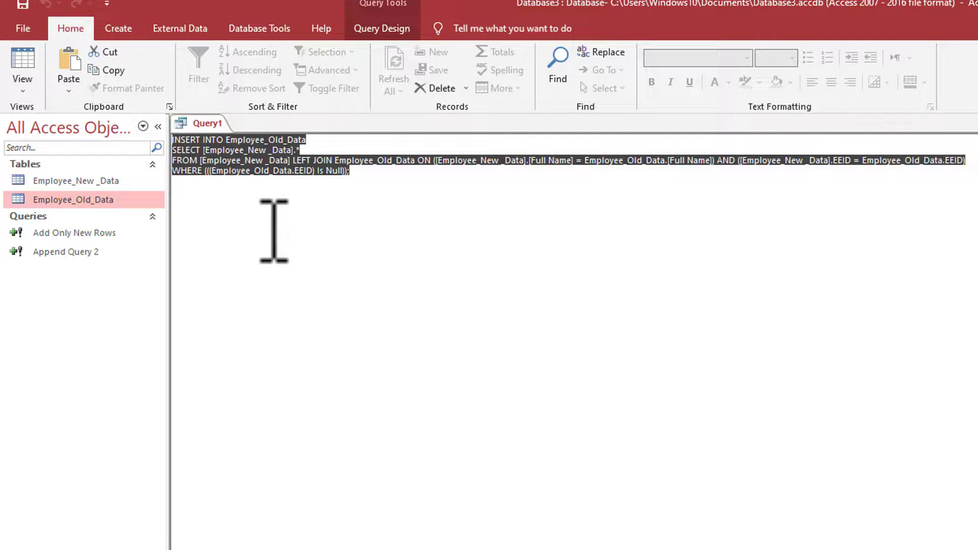
{"action": "mouse_move", "coordinate": [286, 229]}
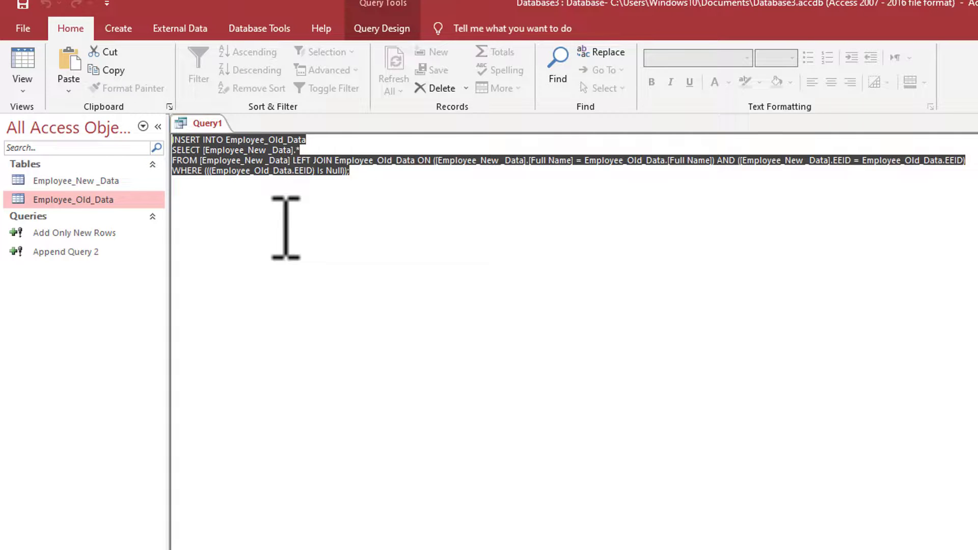